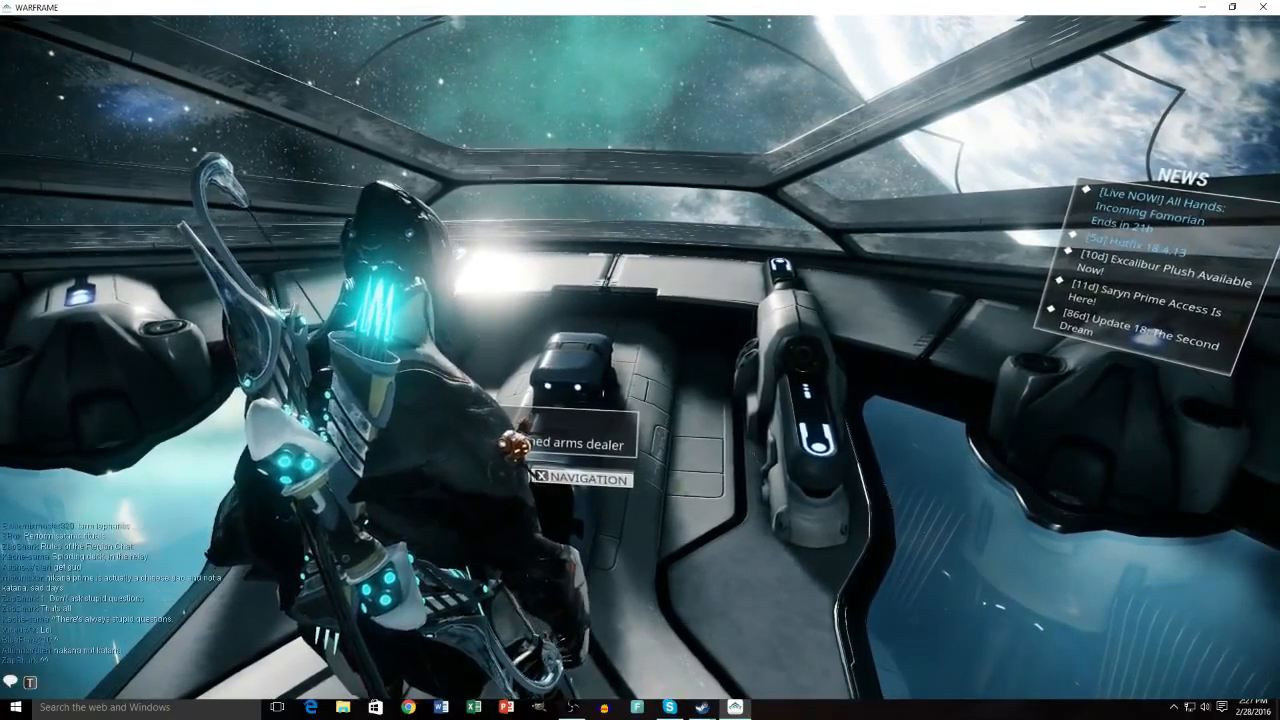
# Select the Mariana rescue node on Earth to free the imprisoned arms dealer
pyautogui.click(582, 478)
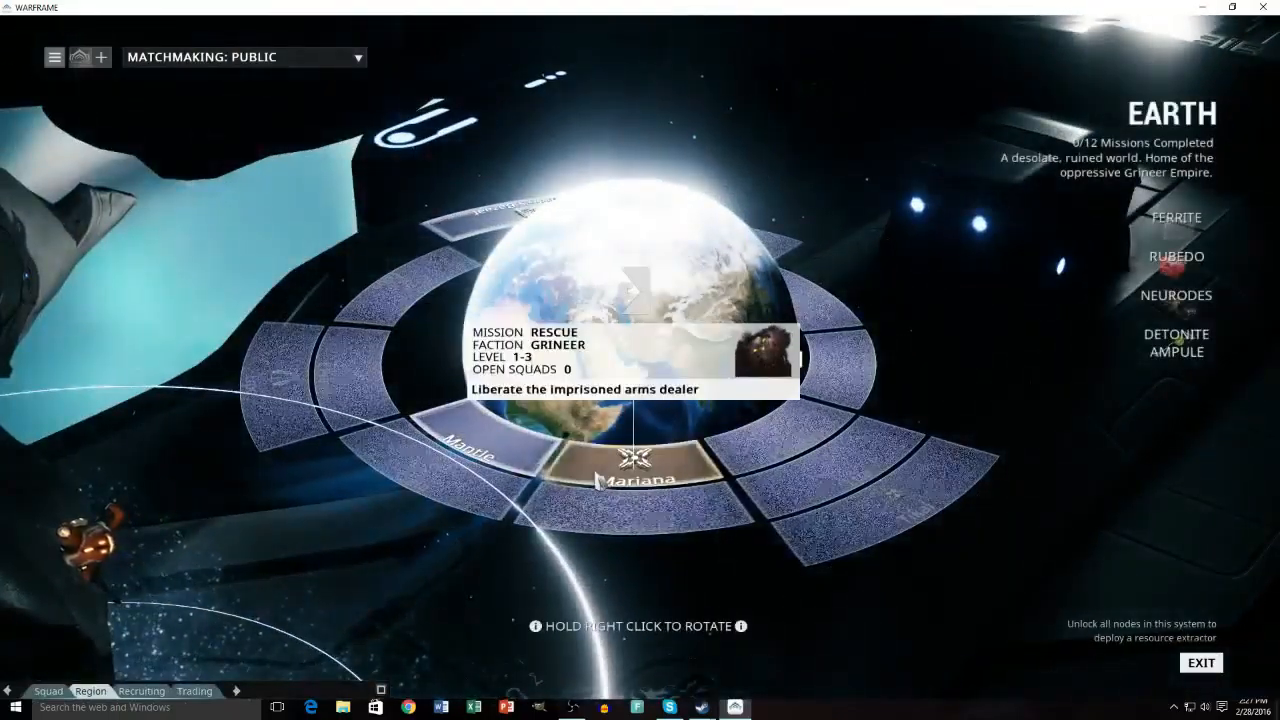
pyautogui.moveTo(520, 456)
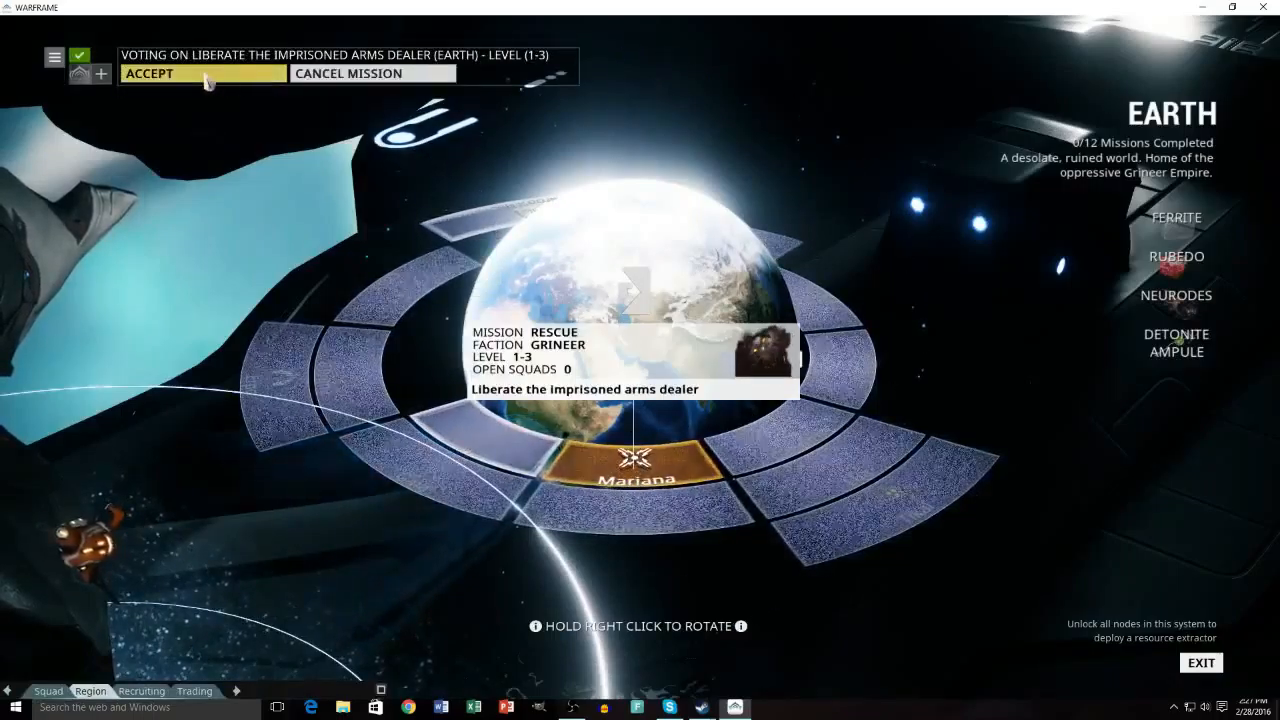
# Agree to launch the Earth rescue mission and advance through the Grineer facility
pyautogui.click(148, 72)
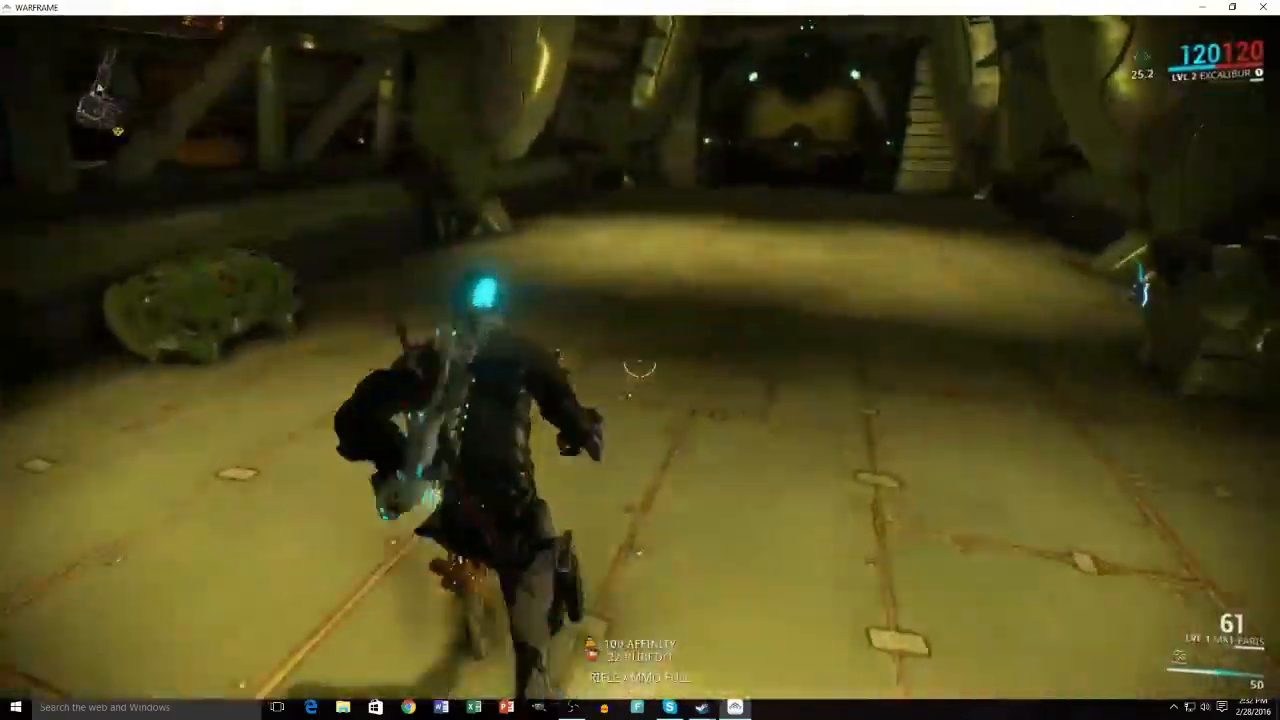
pyautogui.moveTo(640, 360)
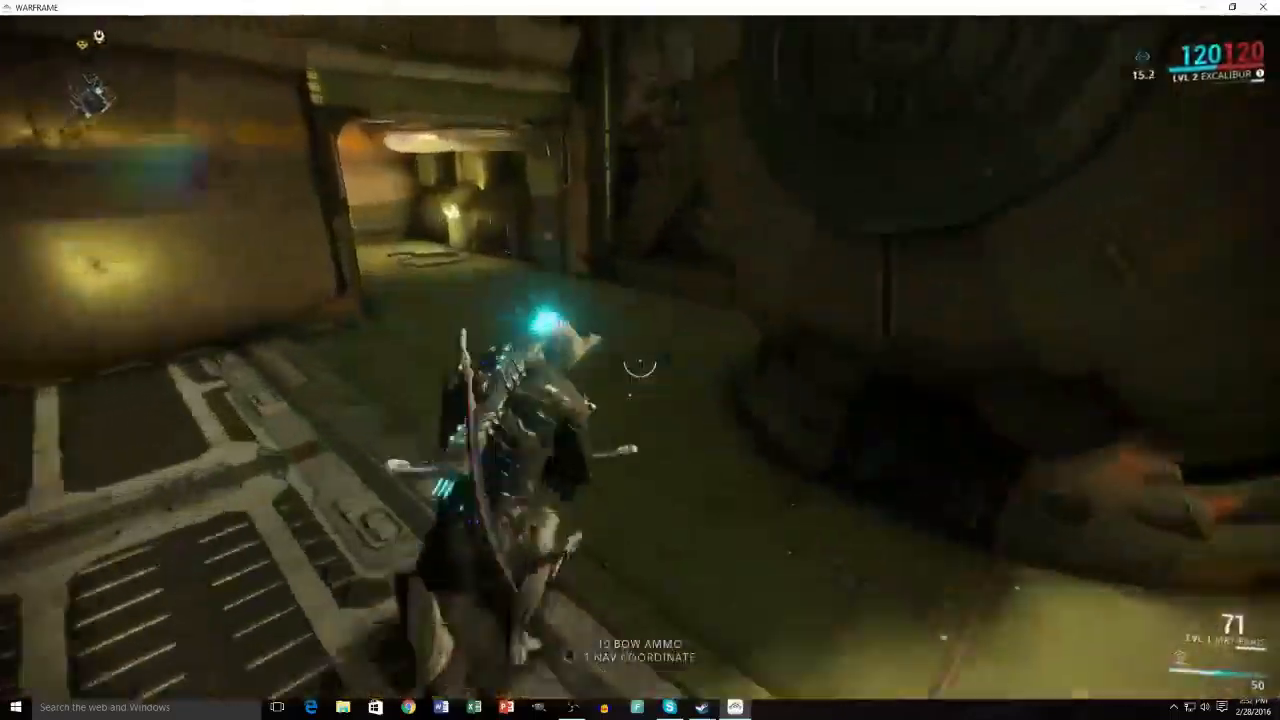
pyautogui.moveTo(640, 360)
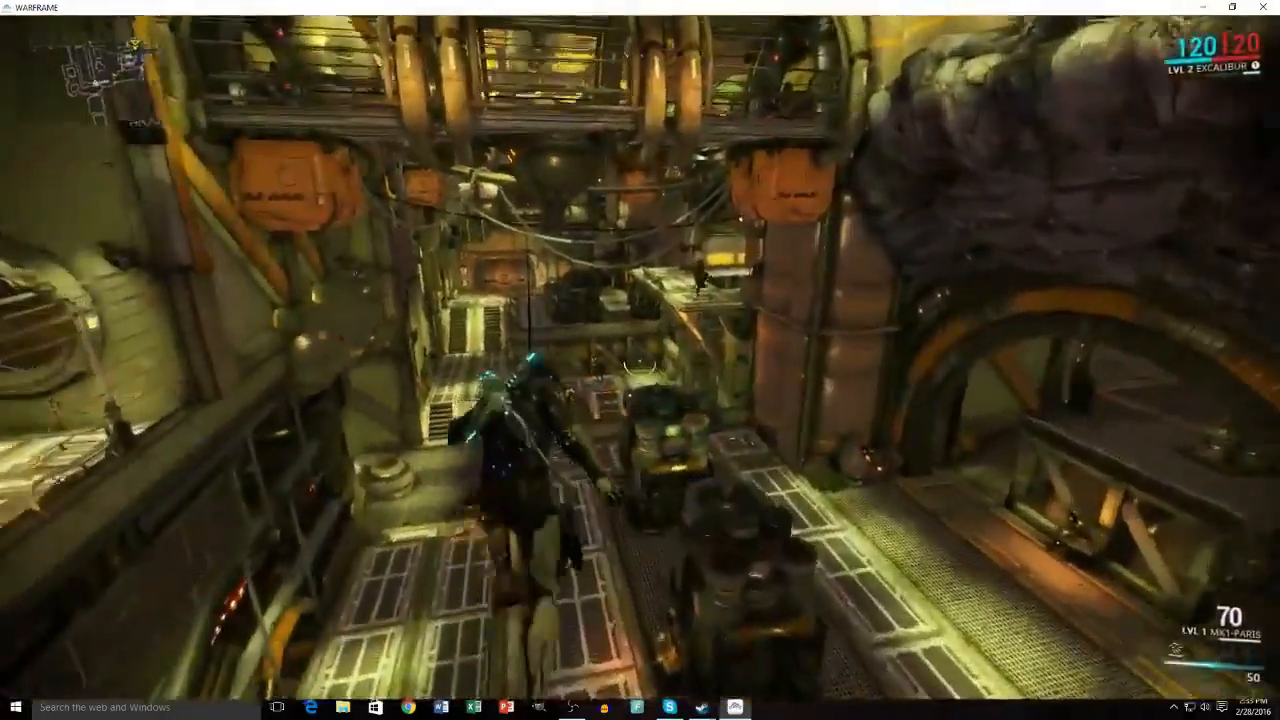
pyautogui.moveTo(640, 360)
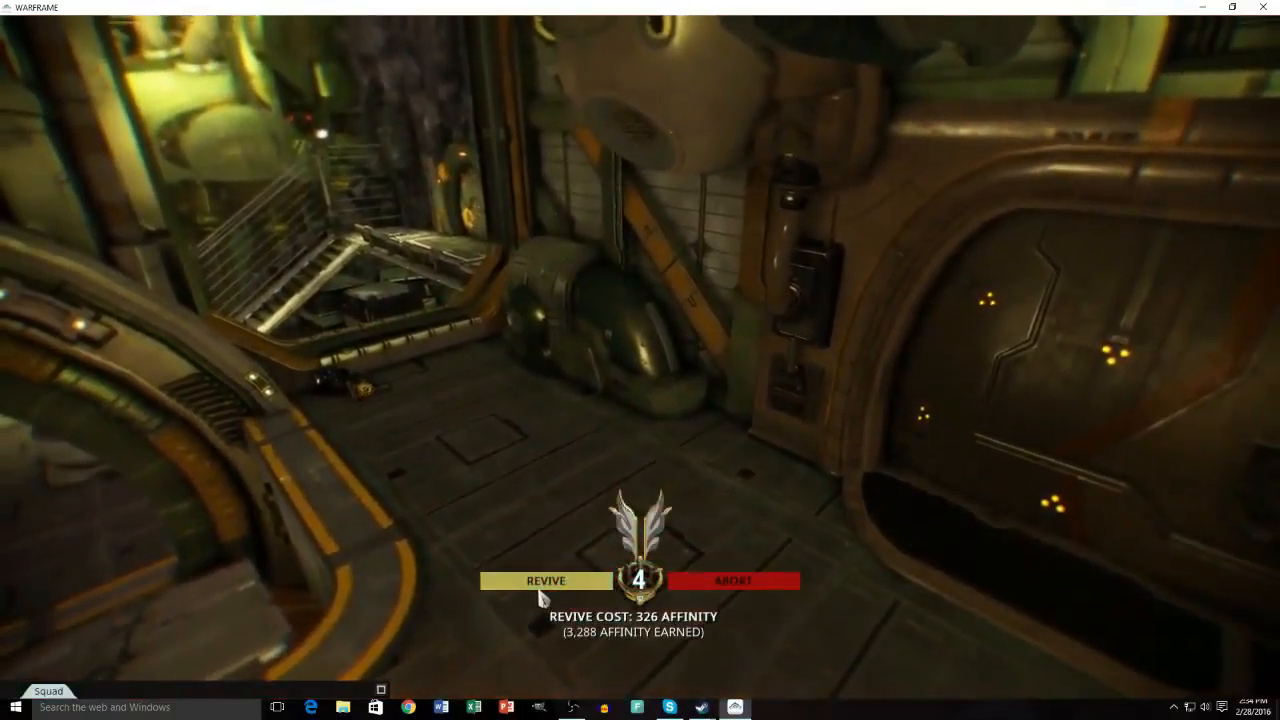
# Revive the downed Excalibur for 326 affinity
pyautogui.click(546, 580)
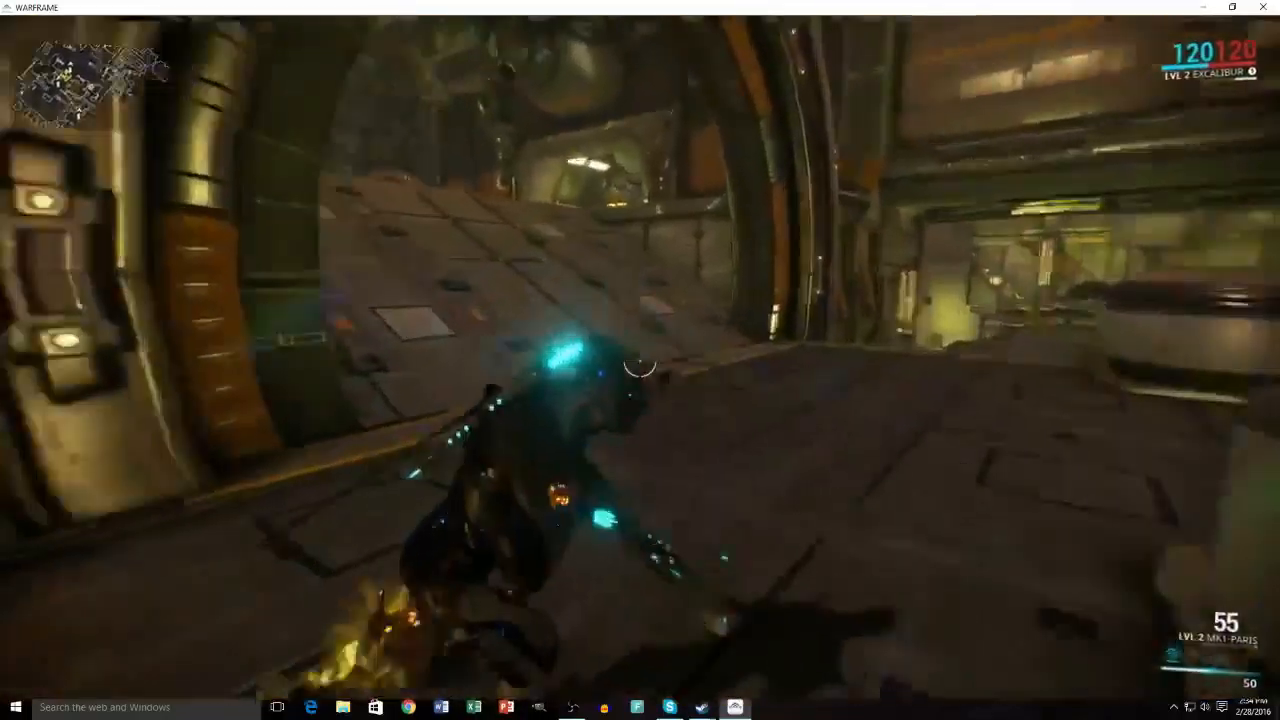
pyautogui.moveTo(640, 360)
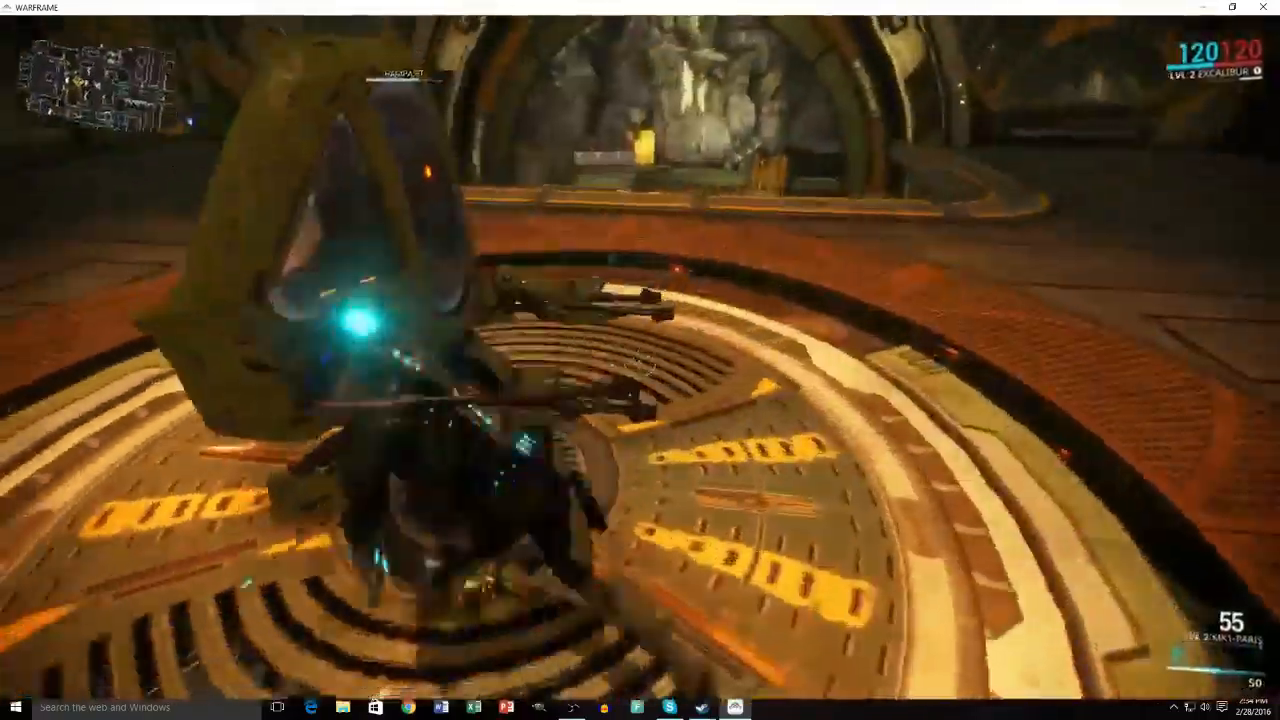
pyautogui.moveTo(640, 360)
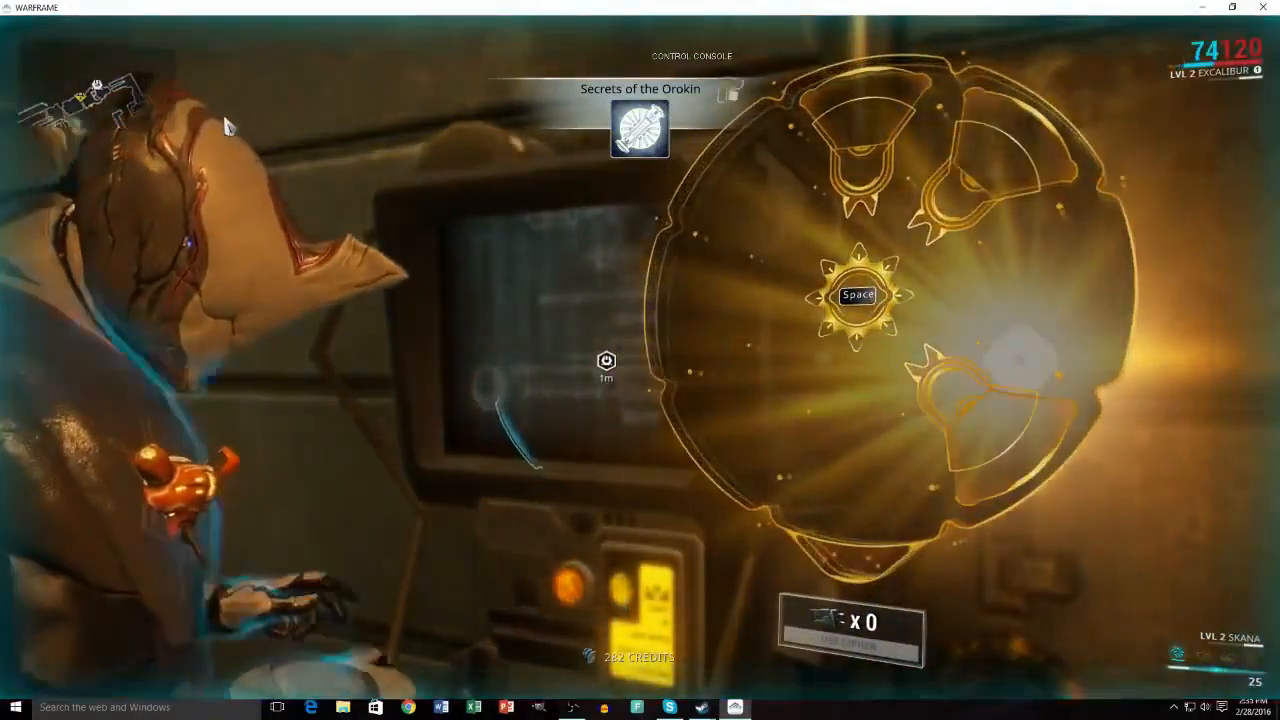
# Rotate the control console hacking puzzle, then fight the Grineer soldier and gather drops
pyautogui.press('space')
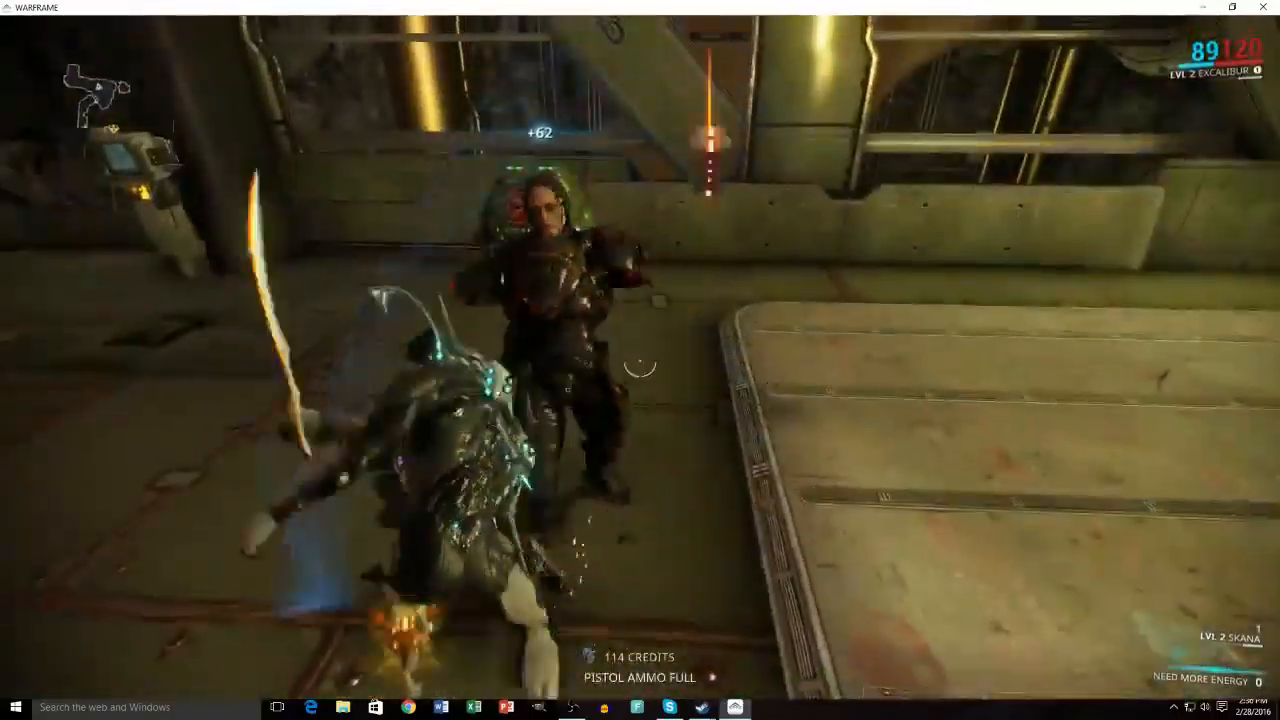
pyautogui.moveTo(640, 360)
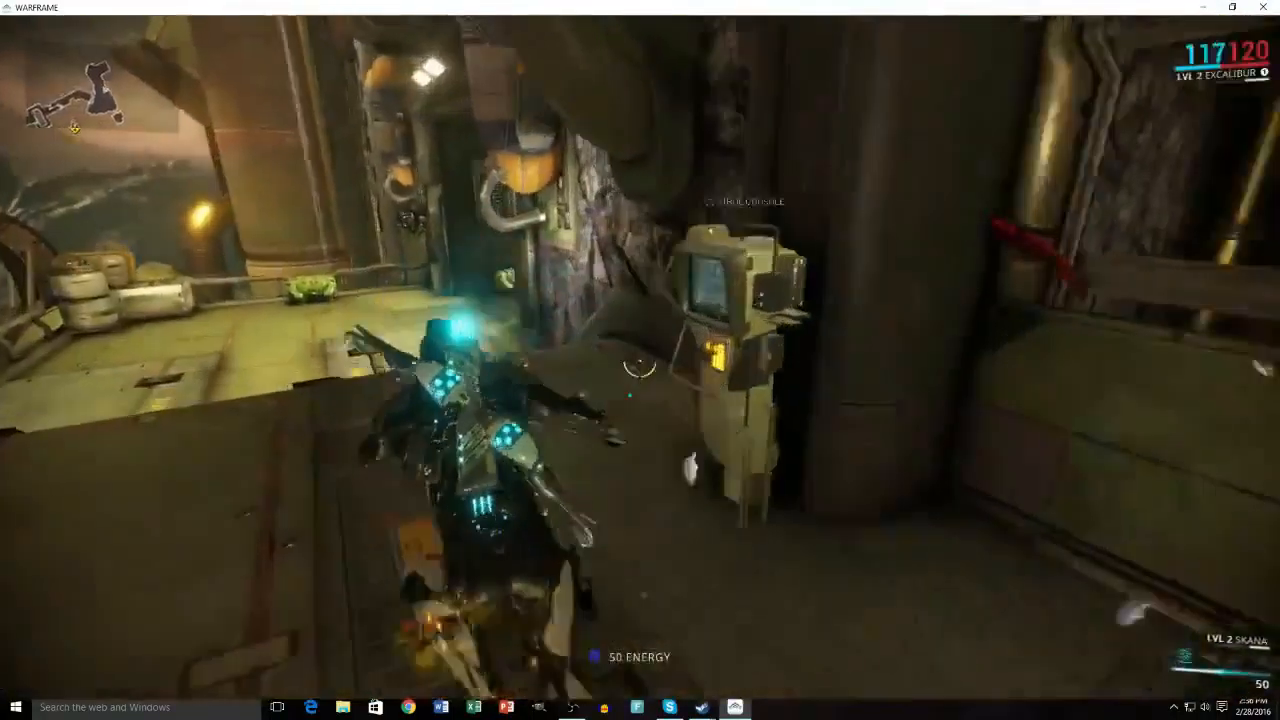
pyautogui.moveTo(640, 360)
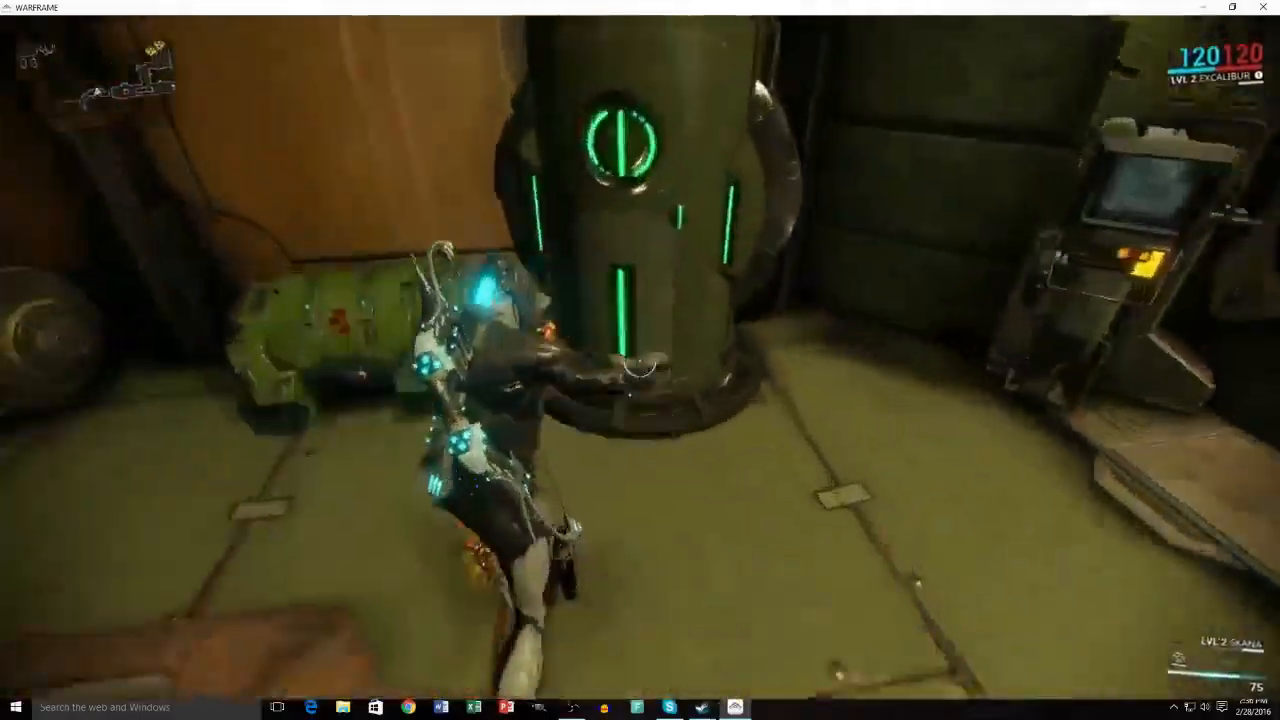
pyautogui.moveTo(640, 360)
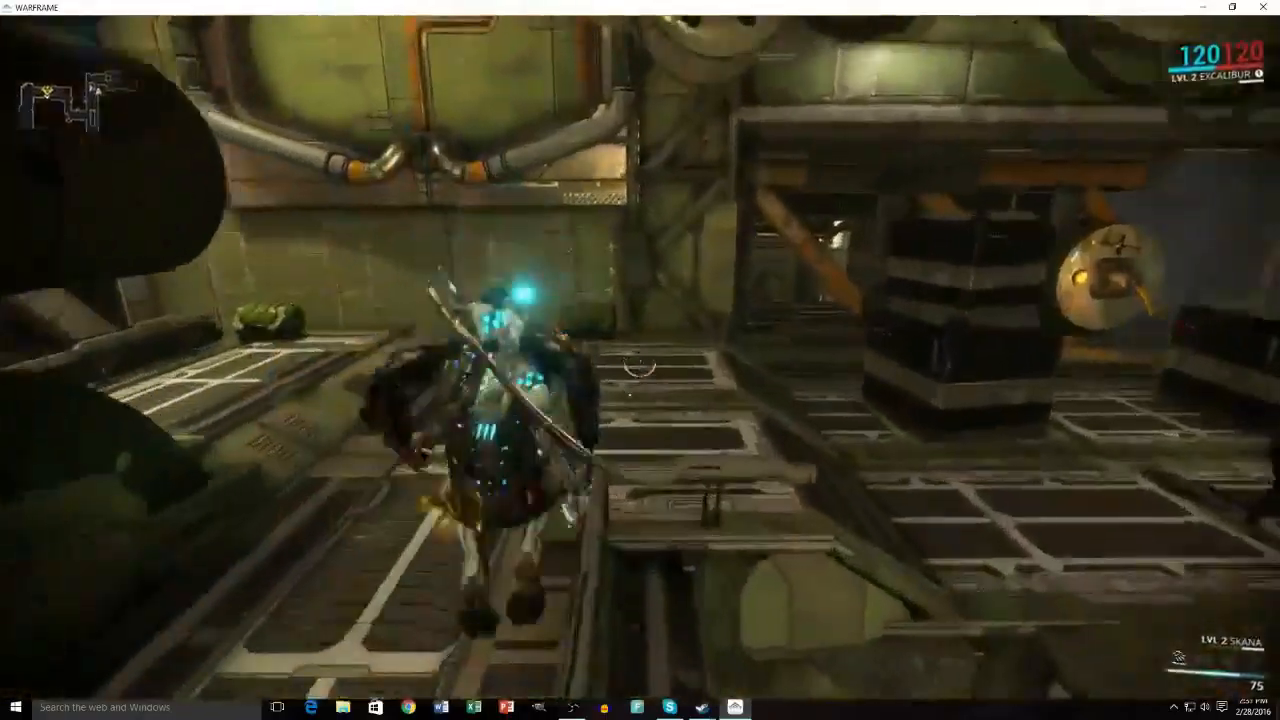
pyautogui.moveTo(640, 360)
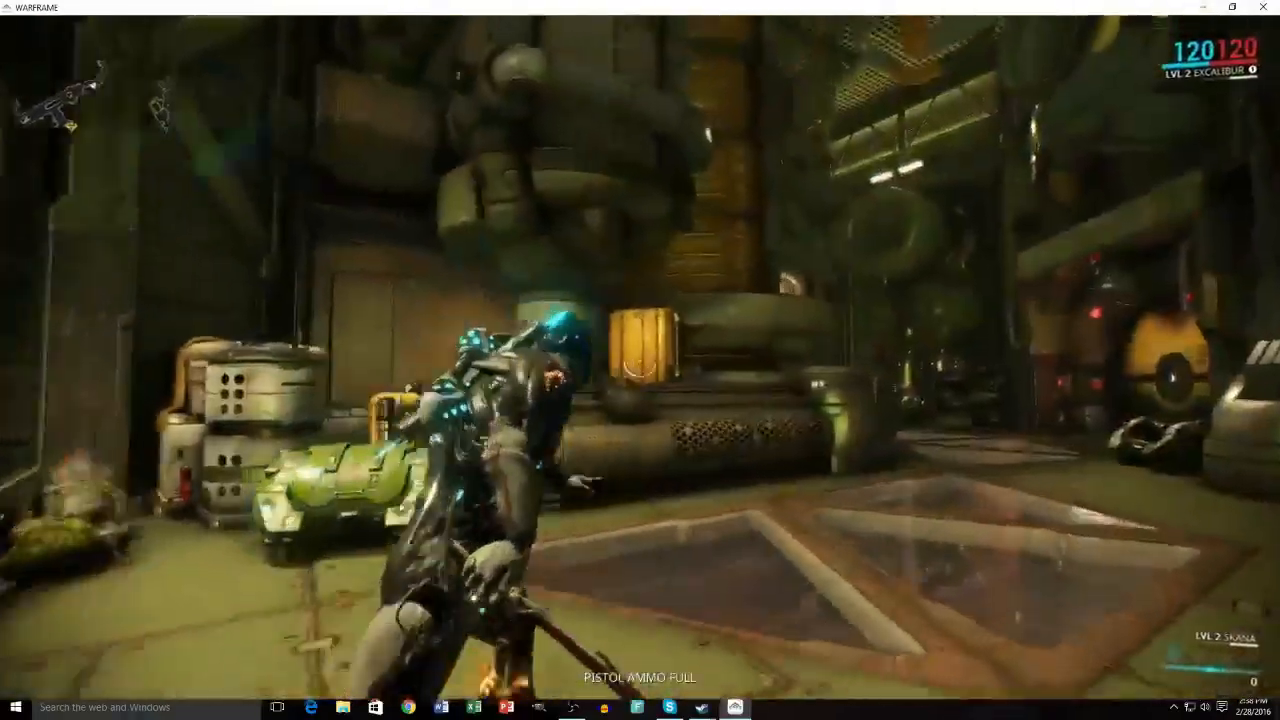
pyautogui.moveTo(640, 360)
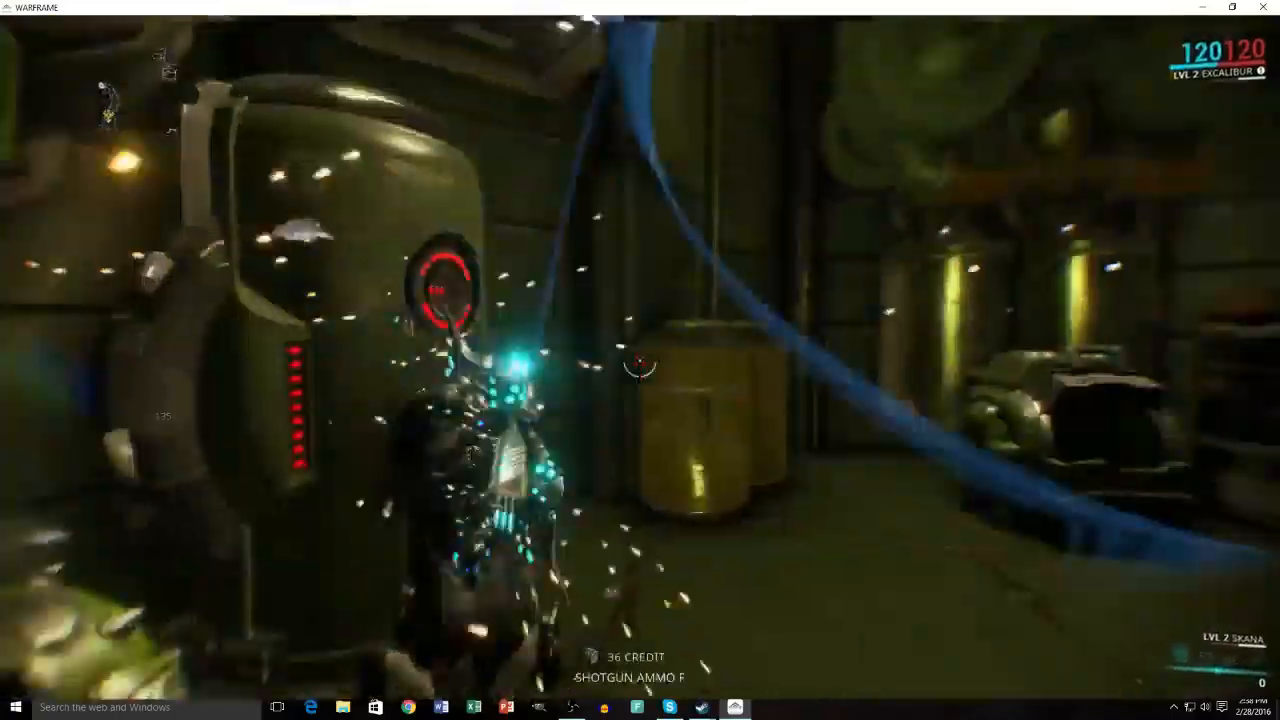
pyautogui.moveTo(640, 368)
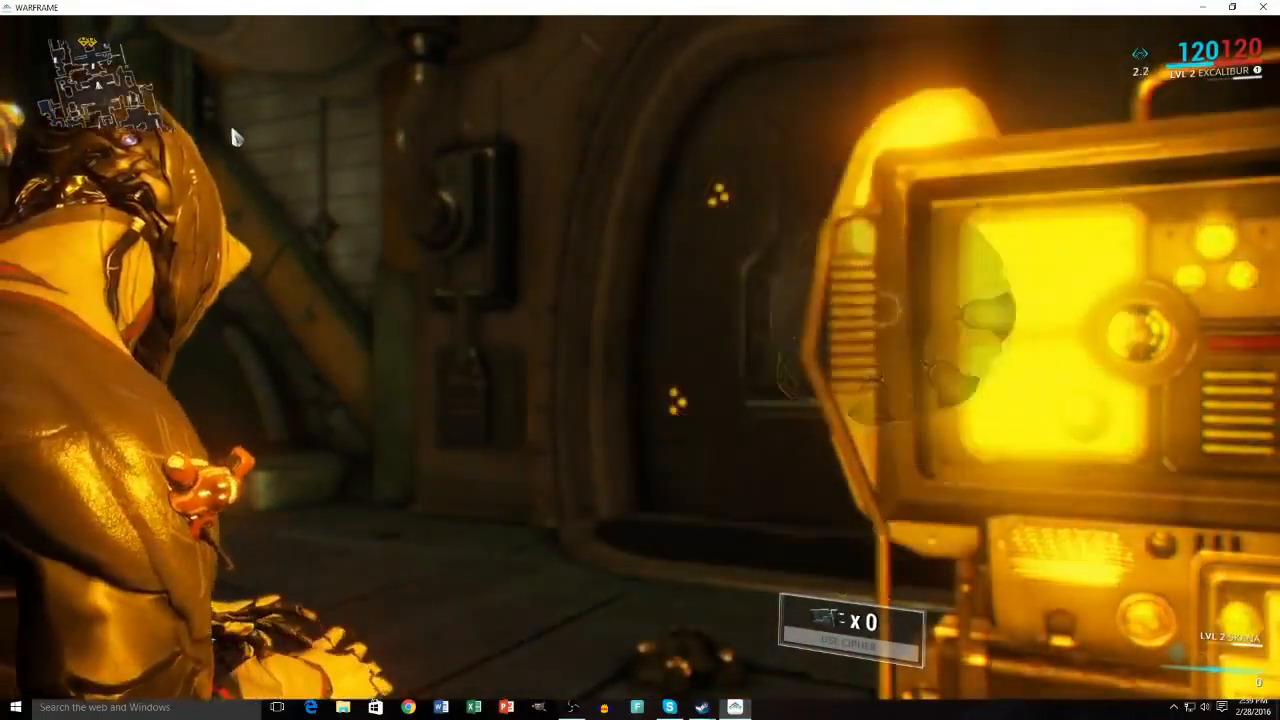
pyautogui.moveTo(640, 370)
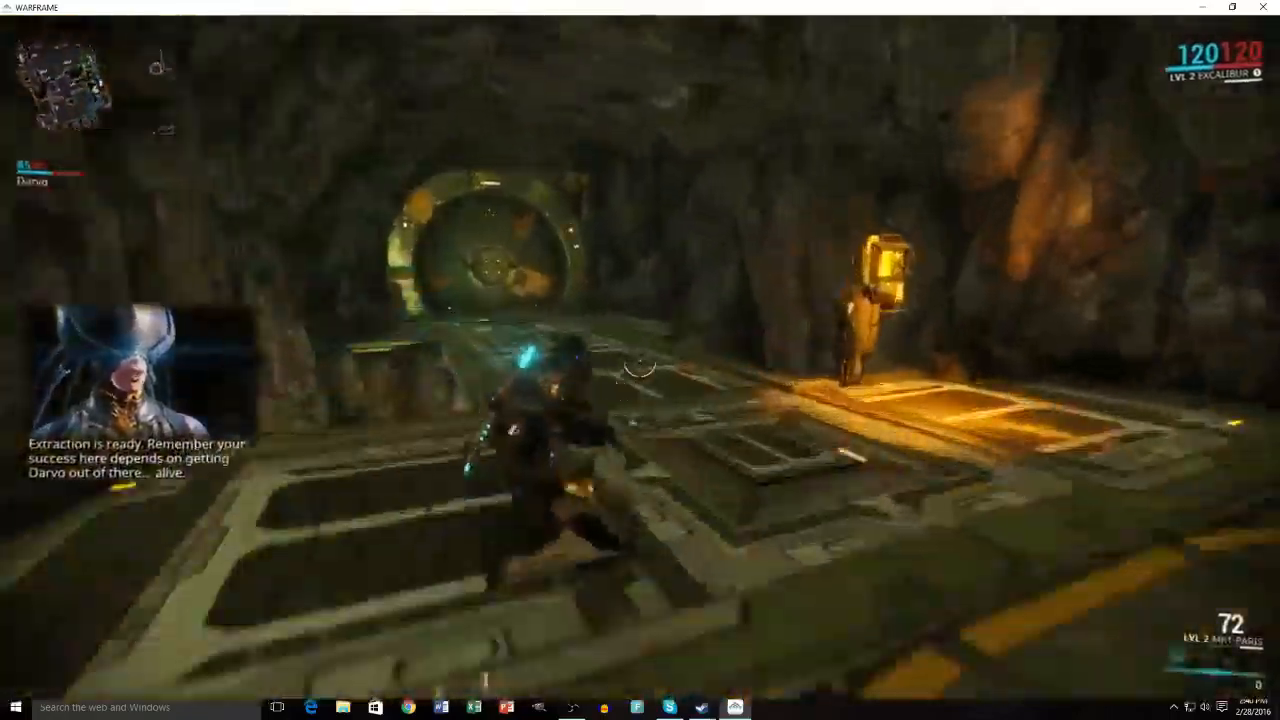
pyautogui.moveTo(640, 360)
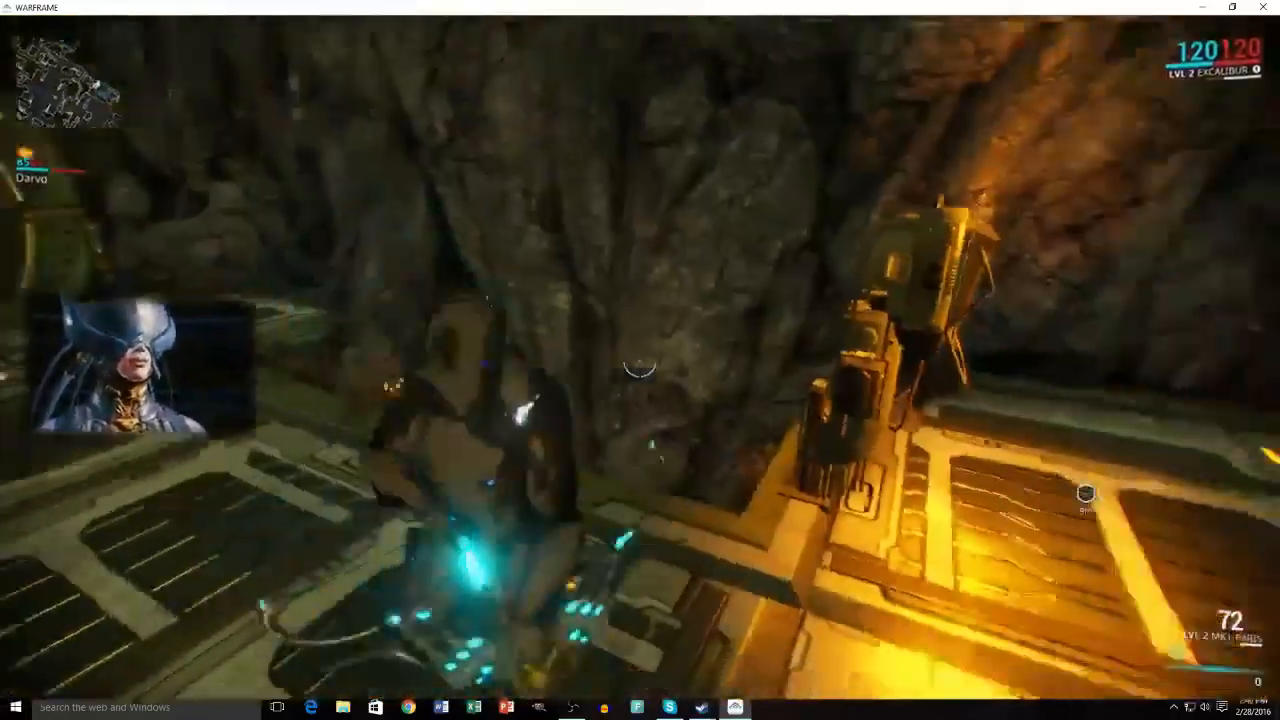